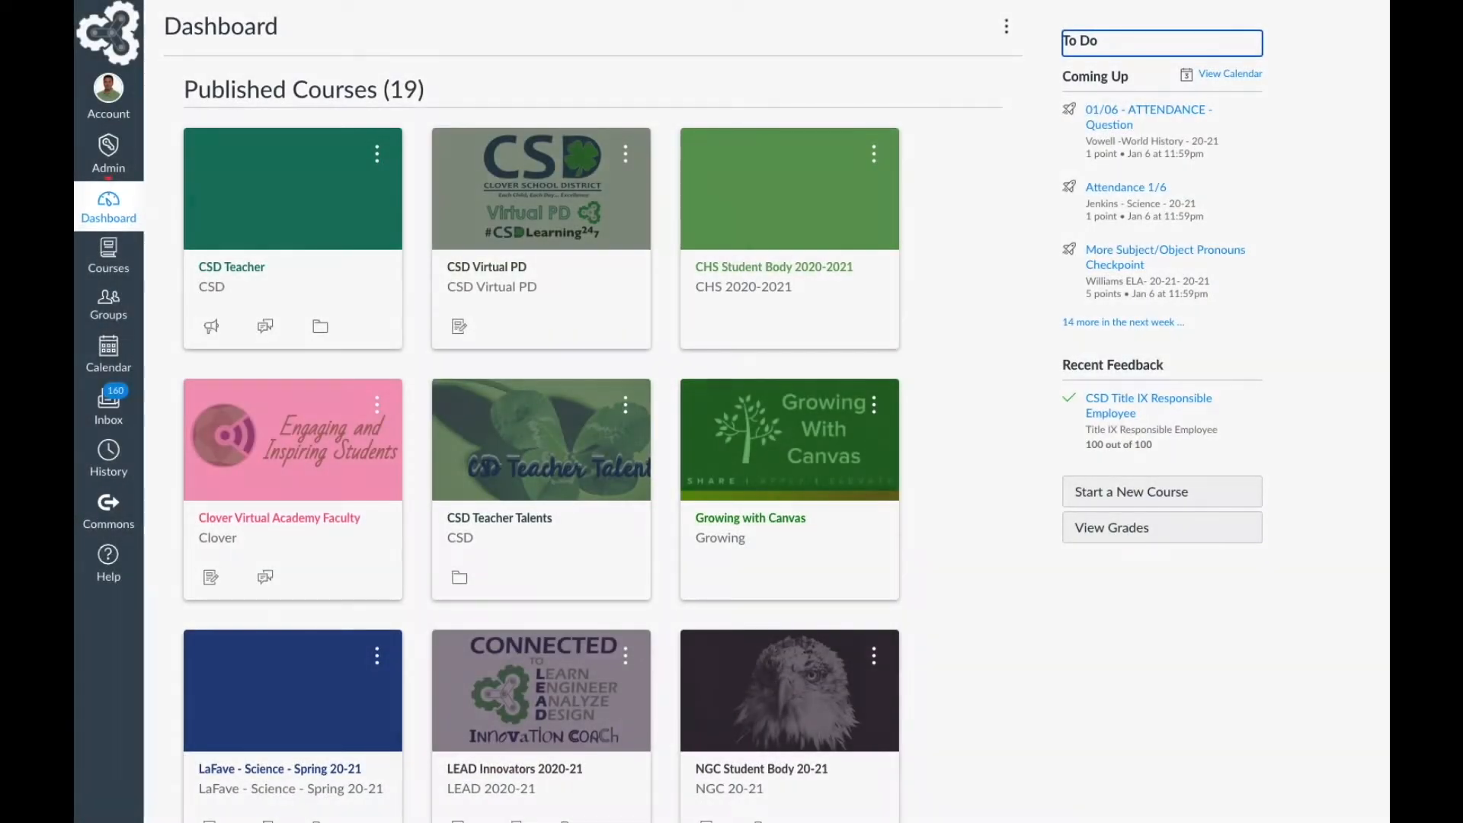
# Step: Create a new course named 'Archive - Science 2020'
pyautogui.click(108, 207)
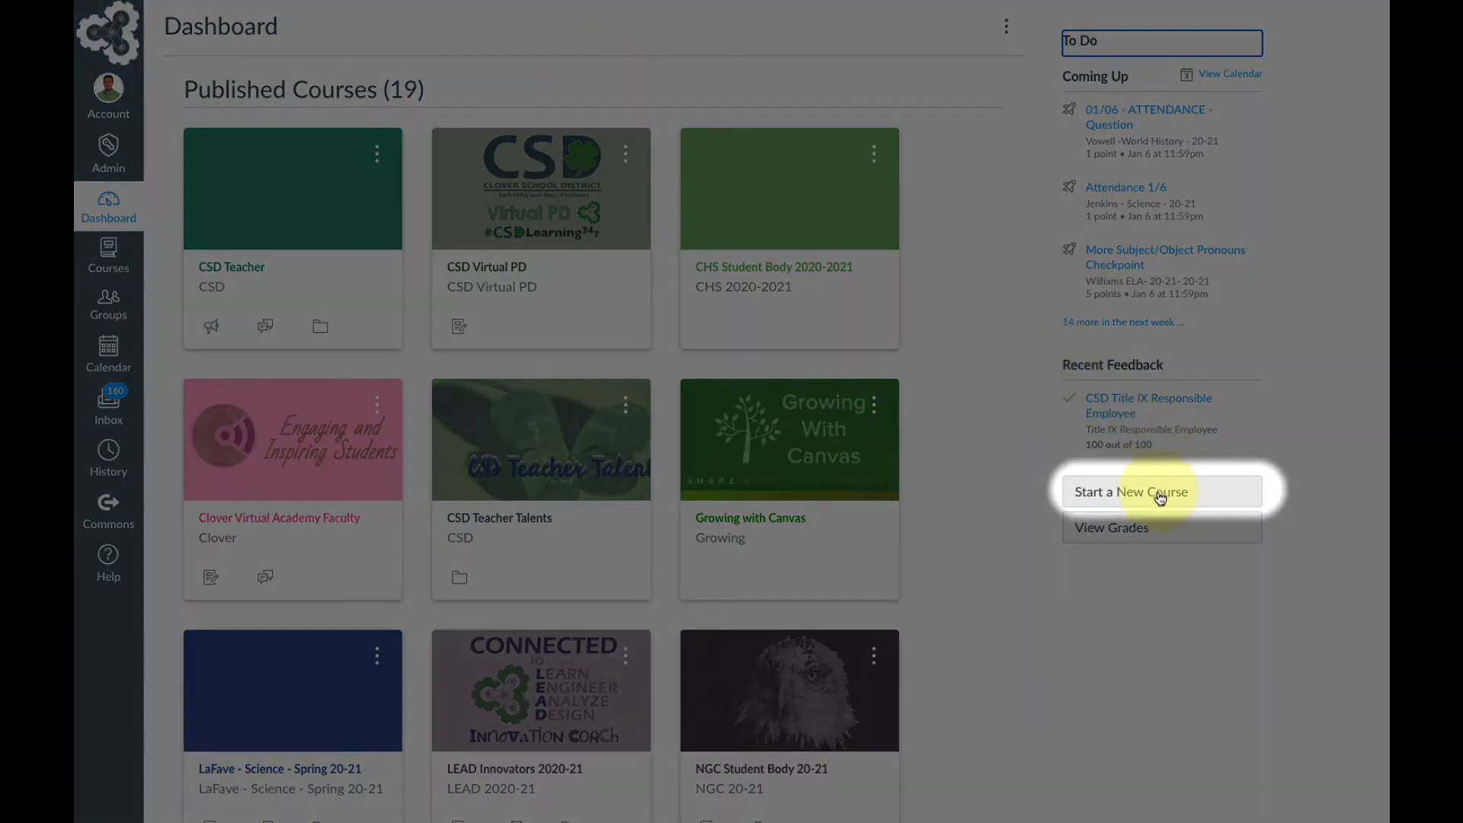
pyautogui.click(1131, 492)
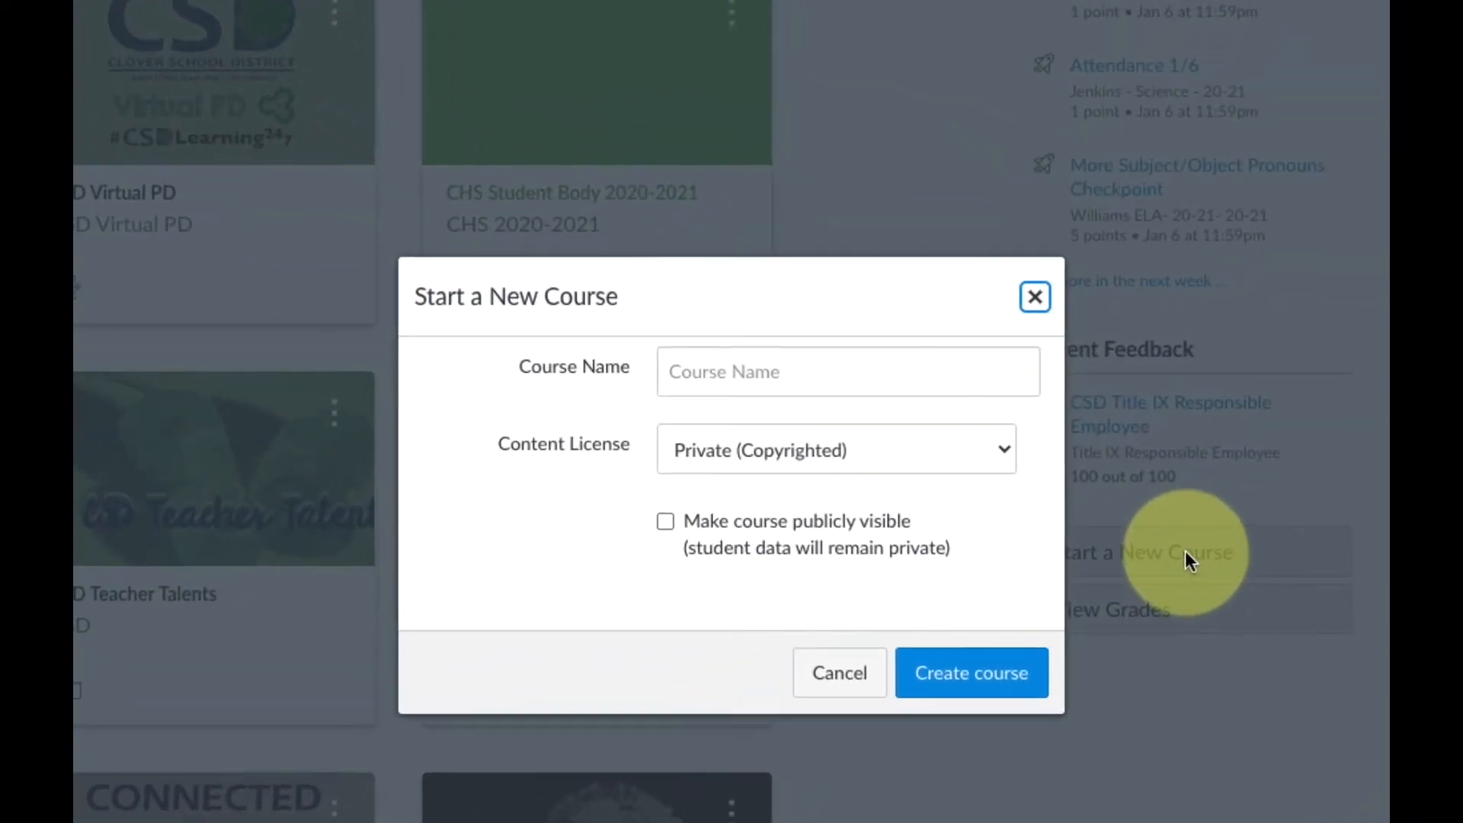
pyautogui.click(847, 370)
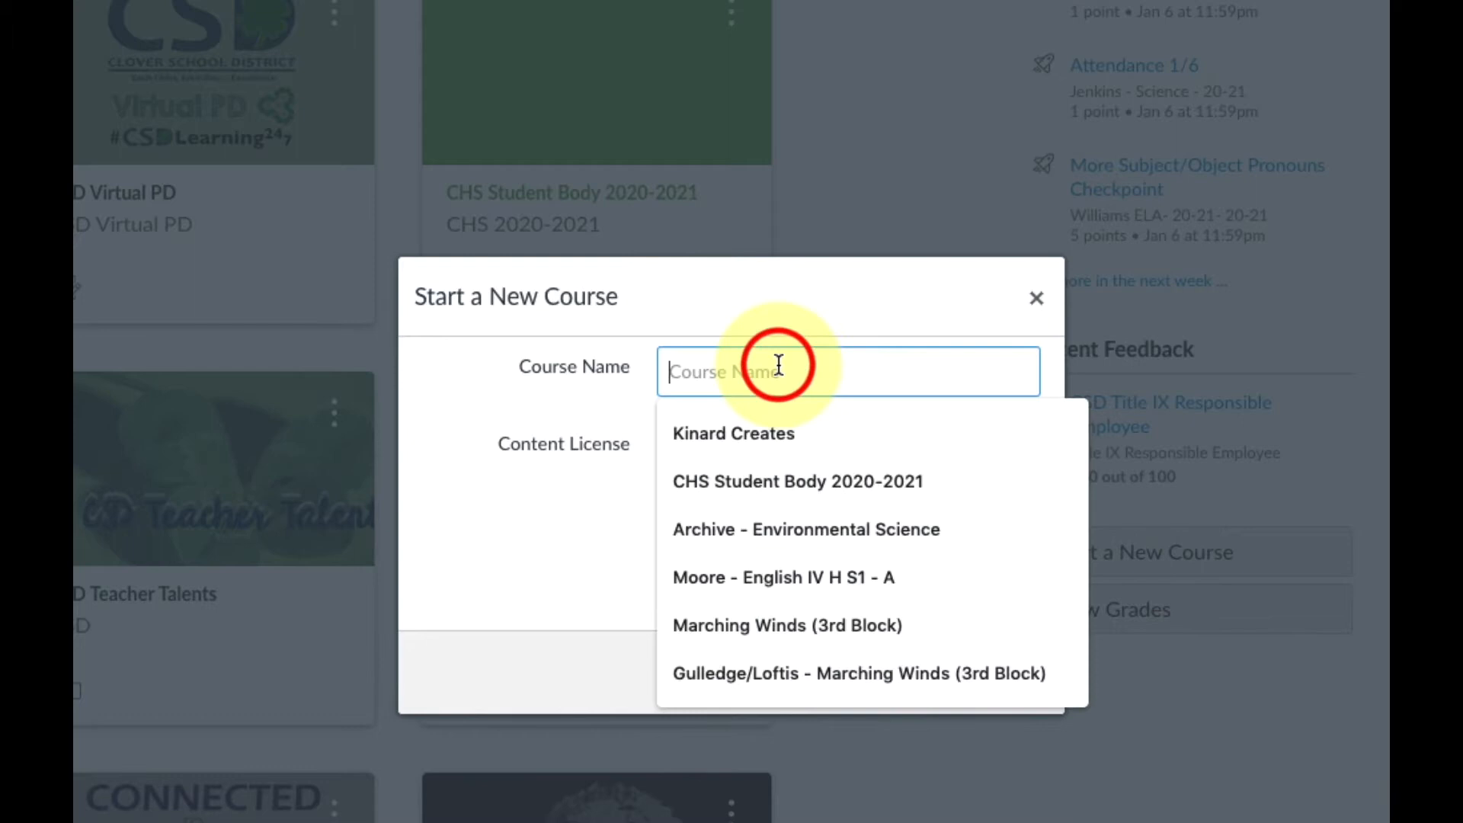
pyautogui.write('Archive - Science 2020')
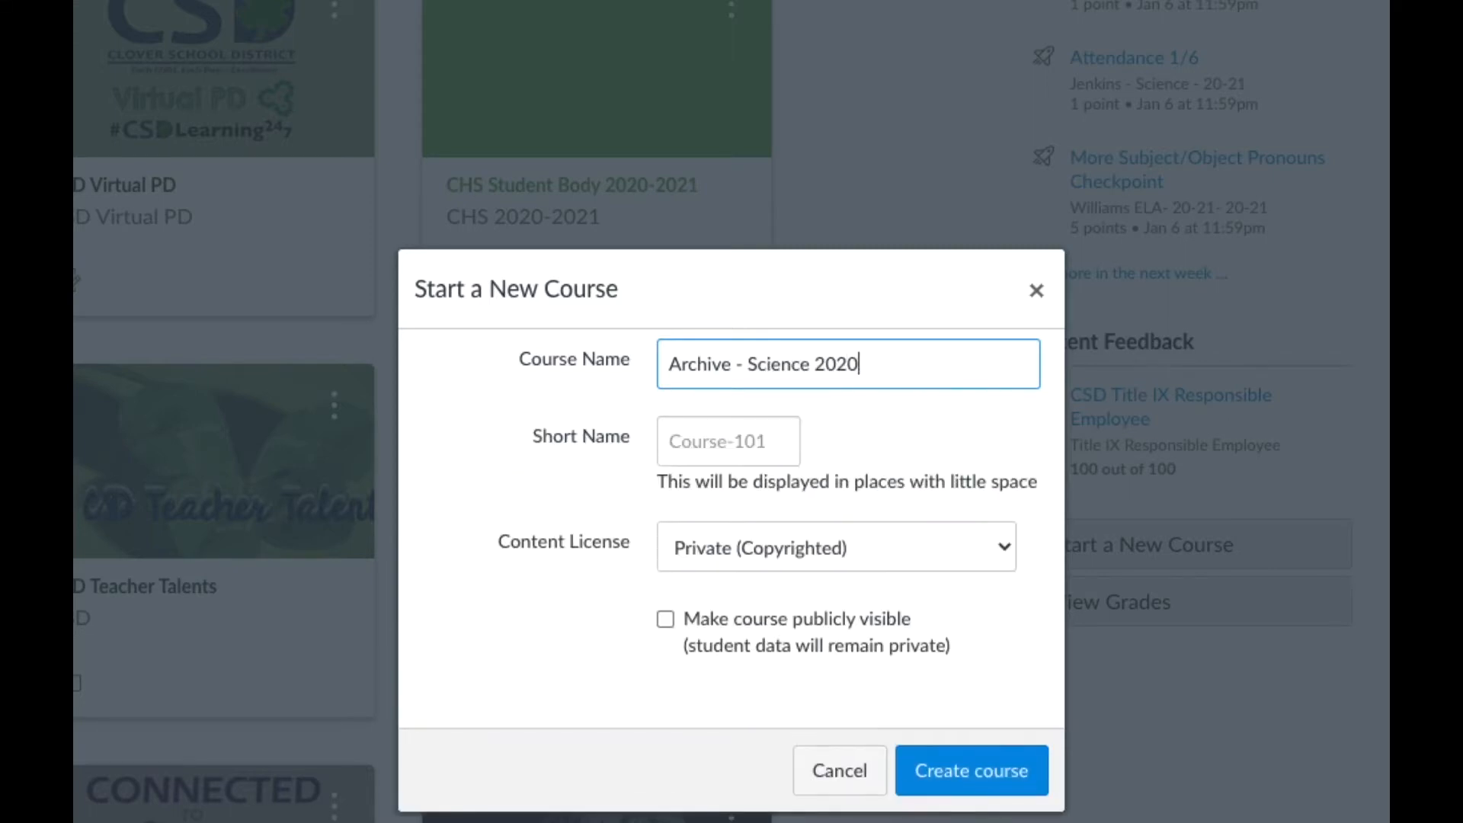
pyautogui.moveTo(974, 678)
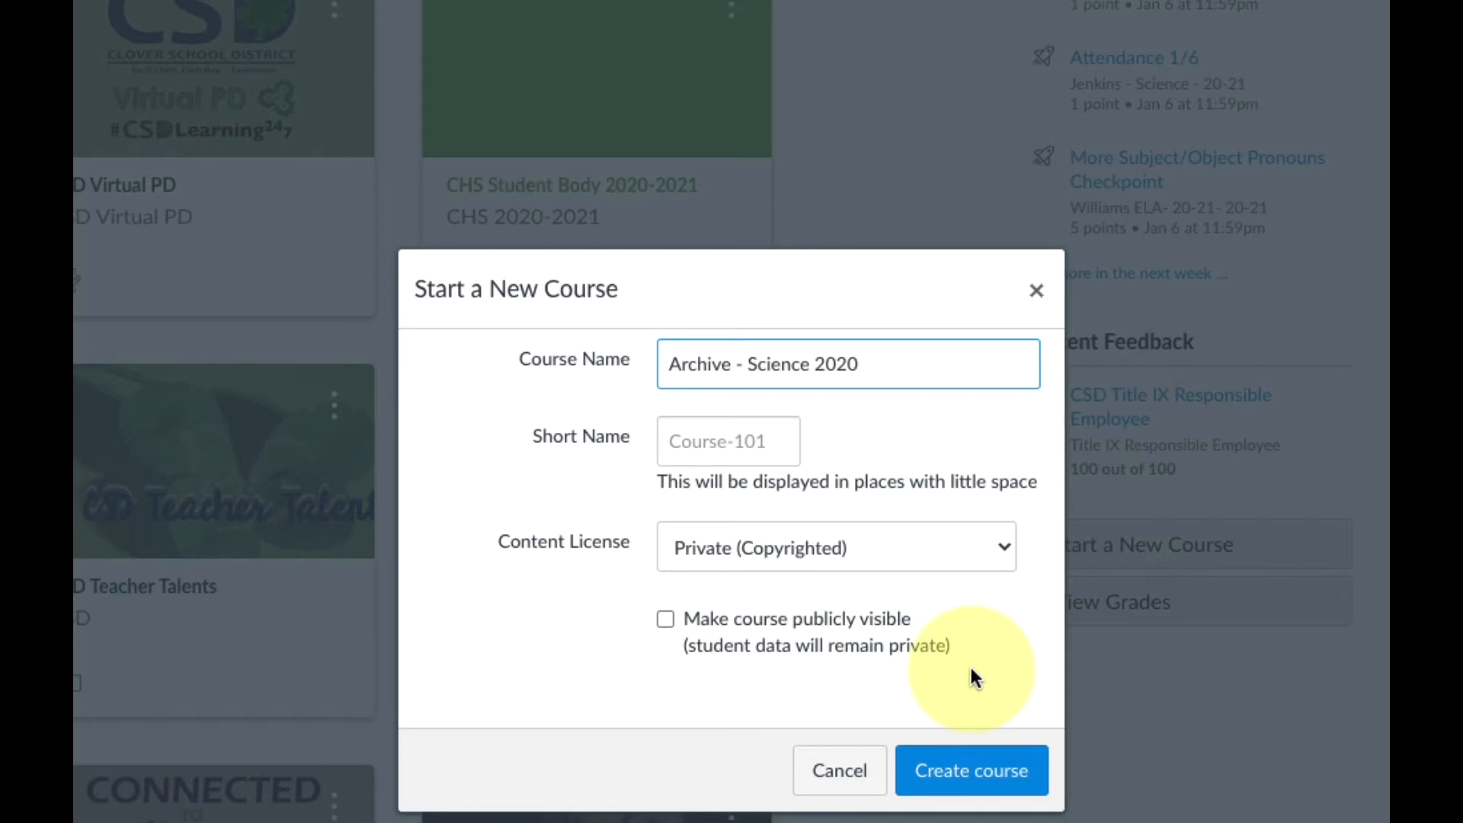
pyautogui.moveTo(971, 770)
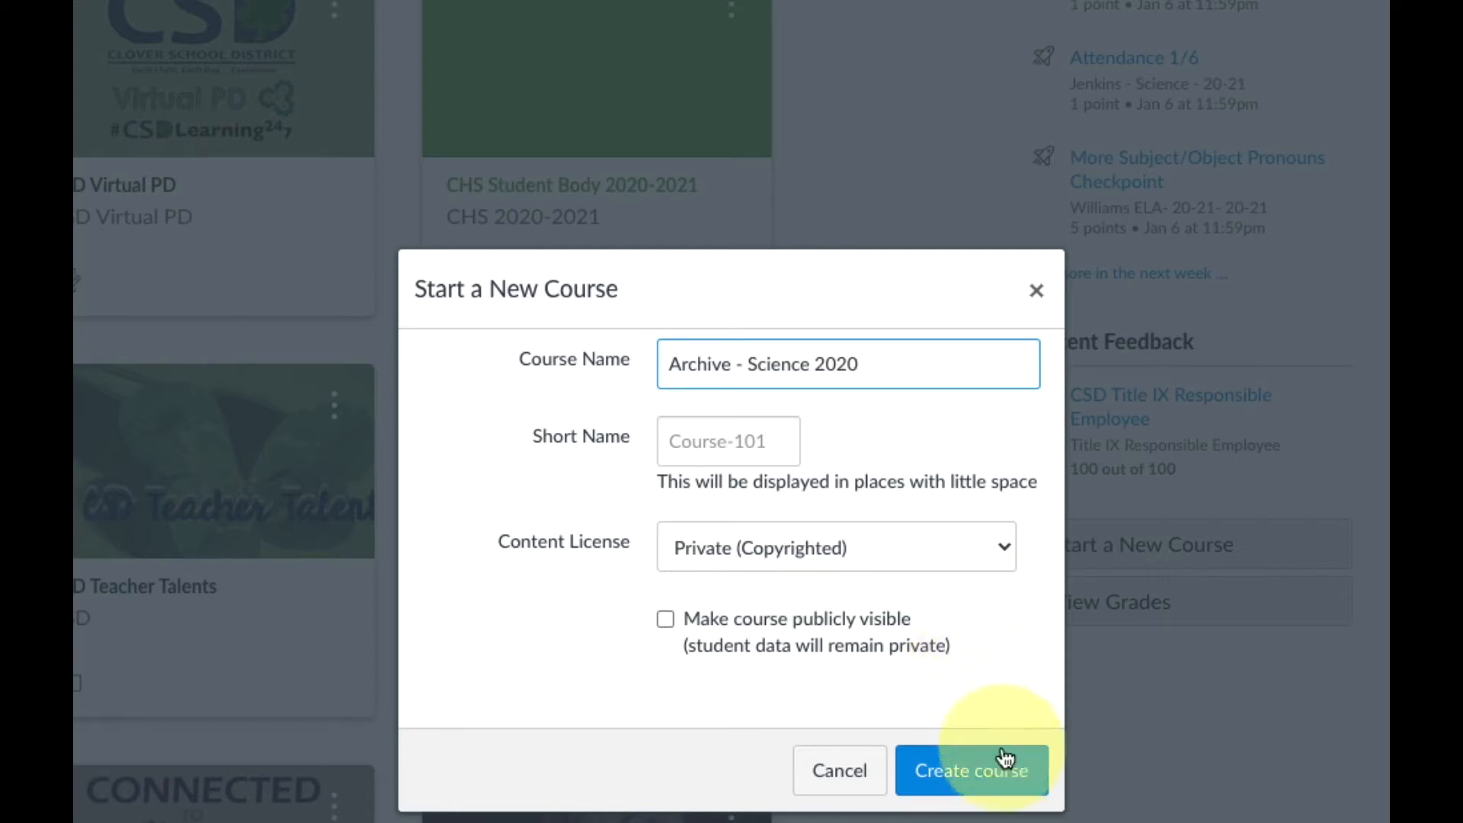
pyautogui.click(970, 770)
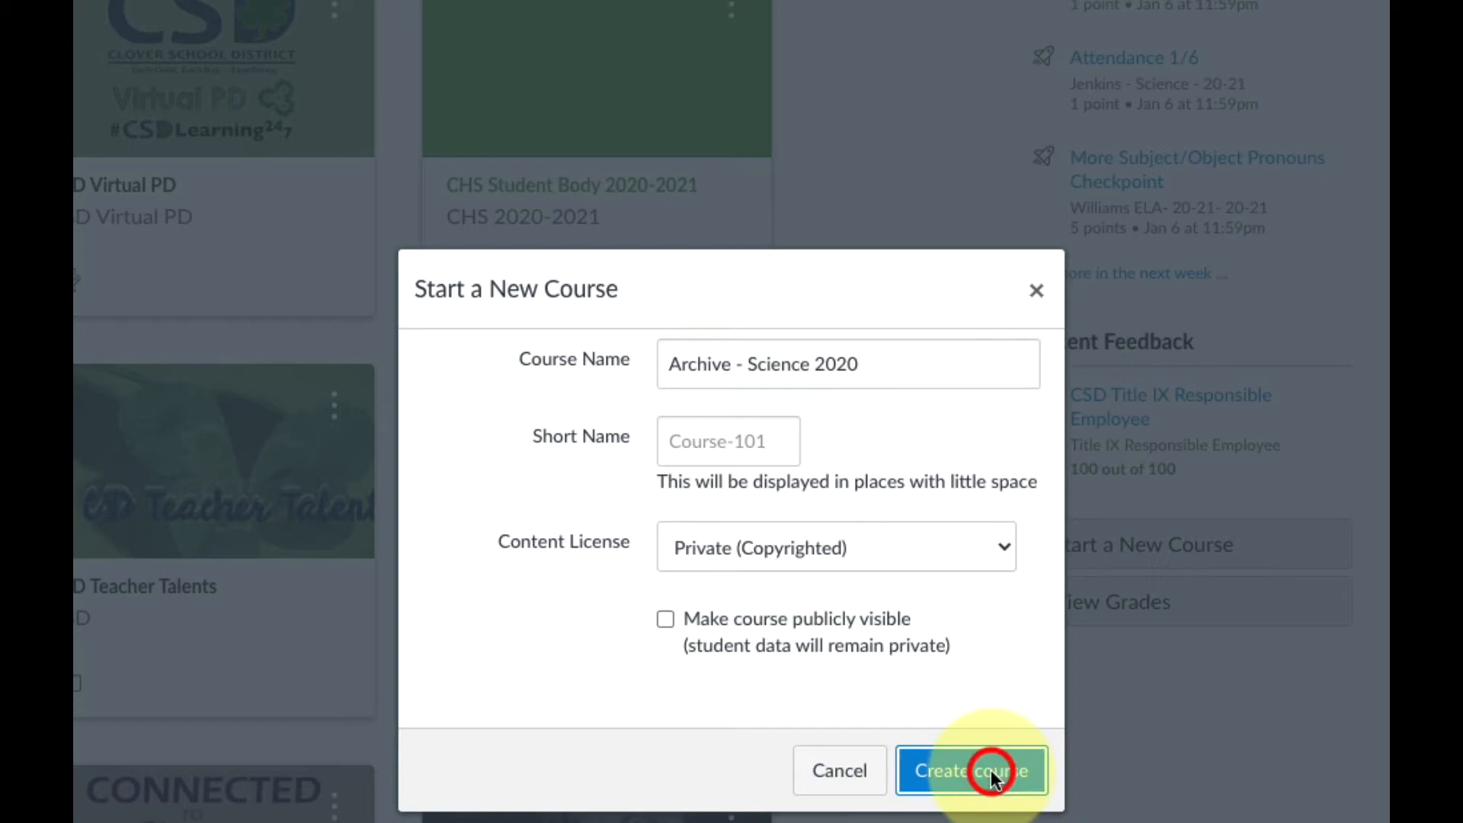
pyautogui.click(970, 770)
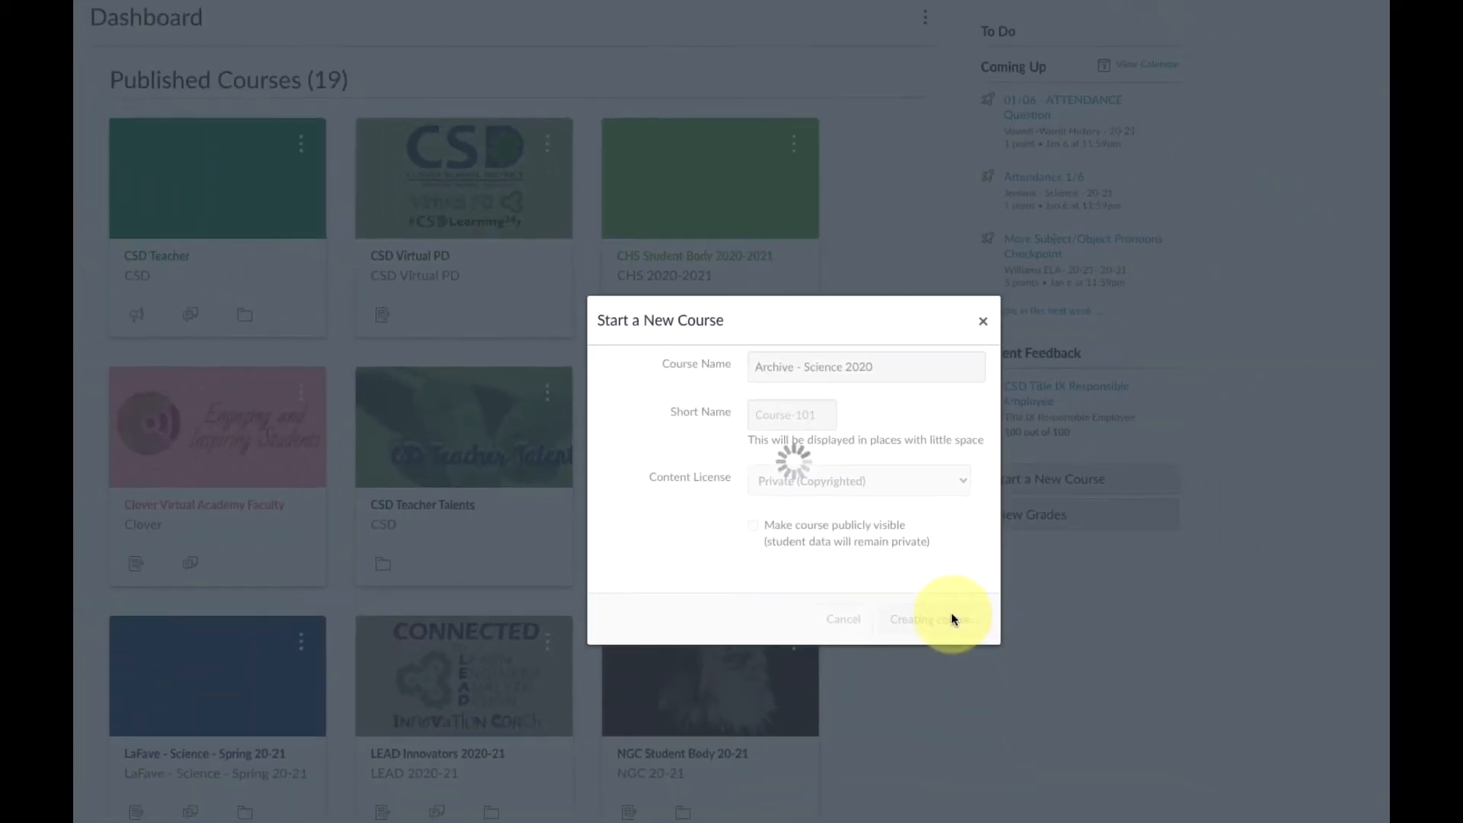
# Step: Go to the Settings page of the new Archive - Science 2020 course
pyautogui.click(927, 619)
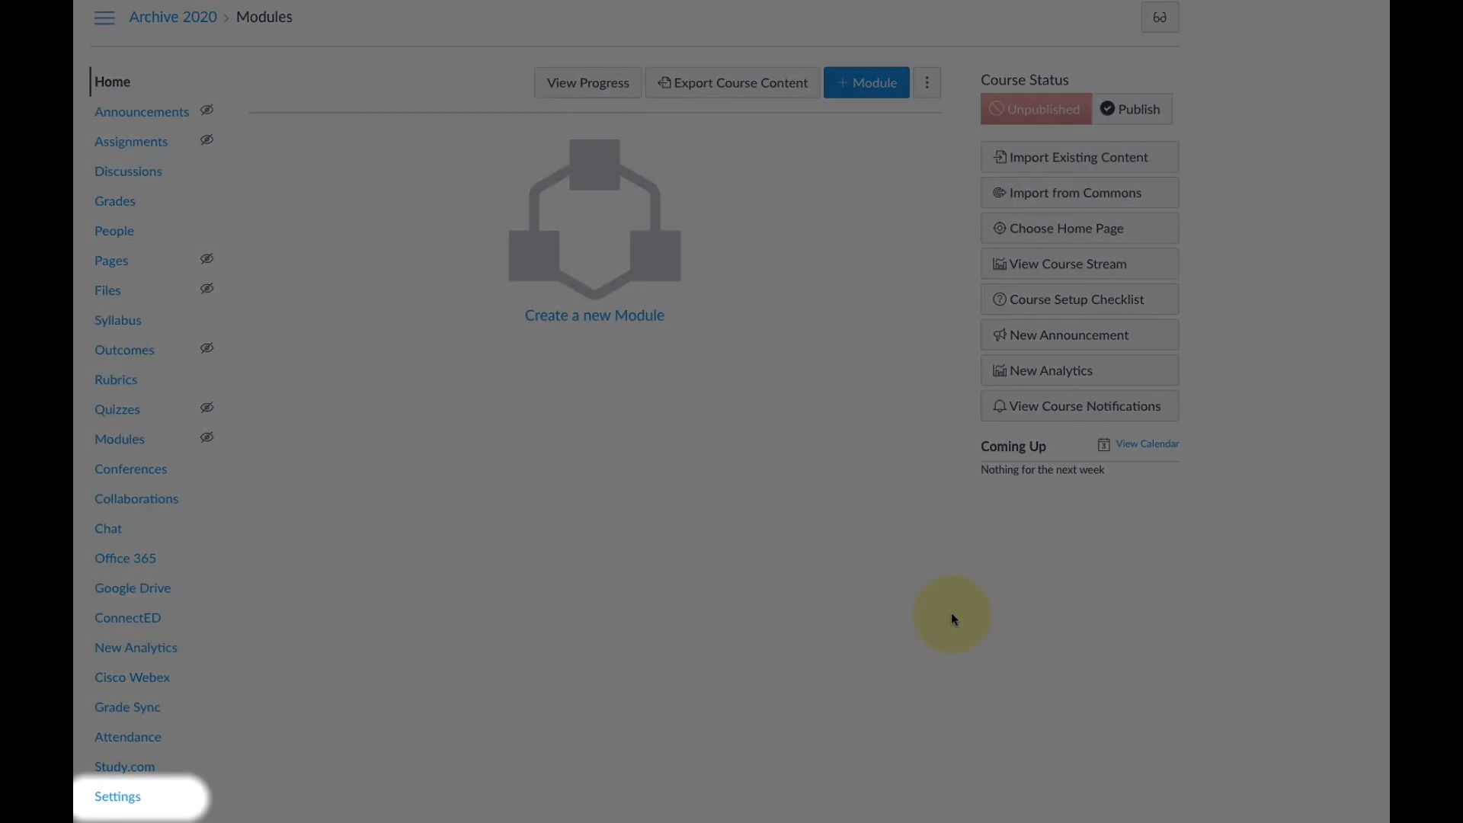
pyautogui.moveTo(423, 707)
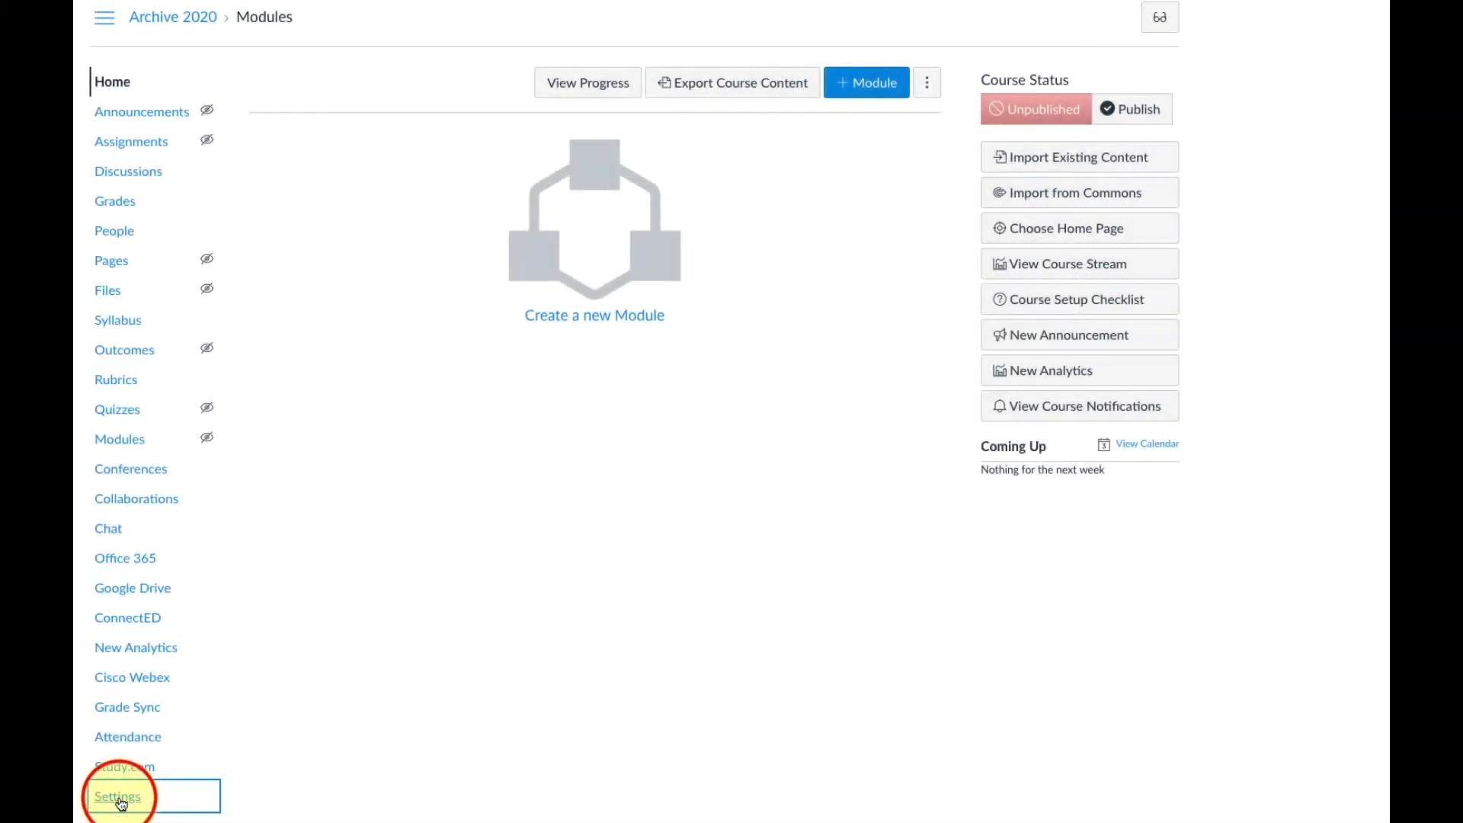
pyautogui.click(116, 795)
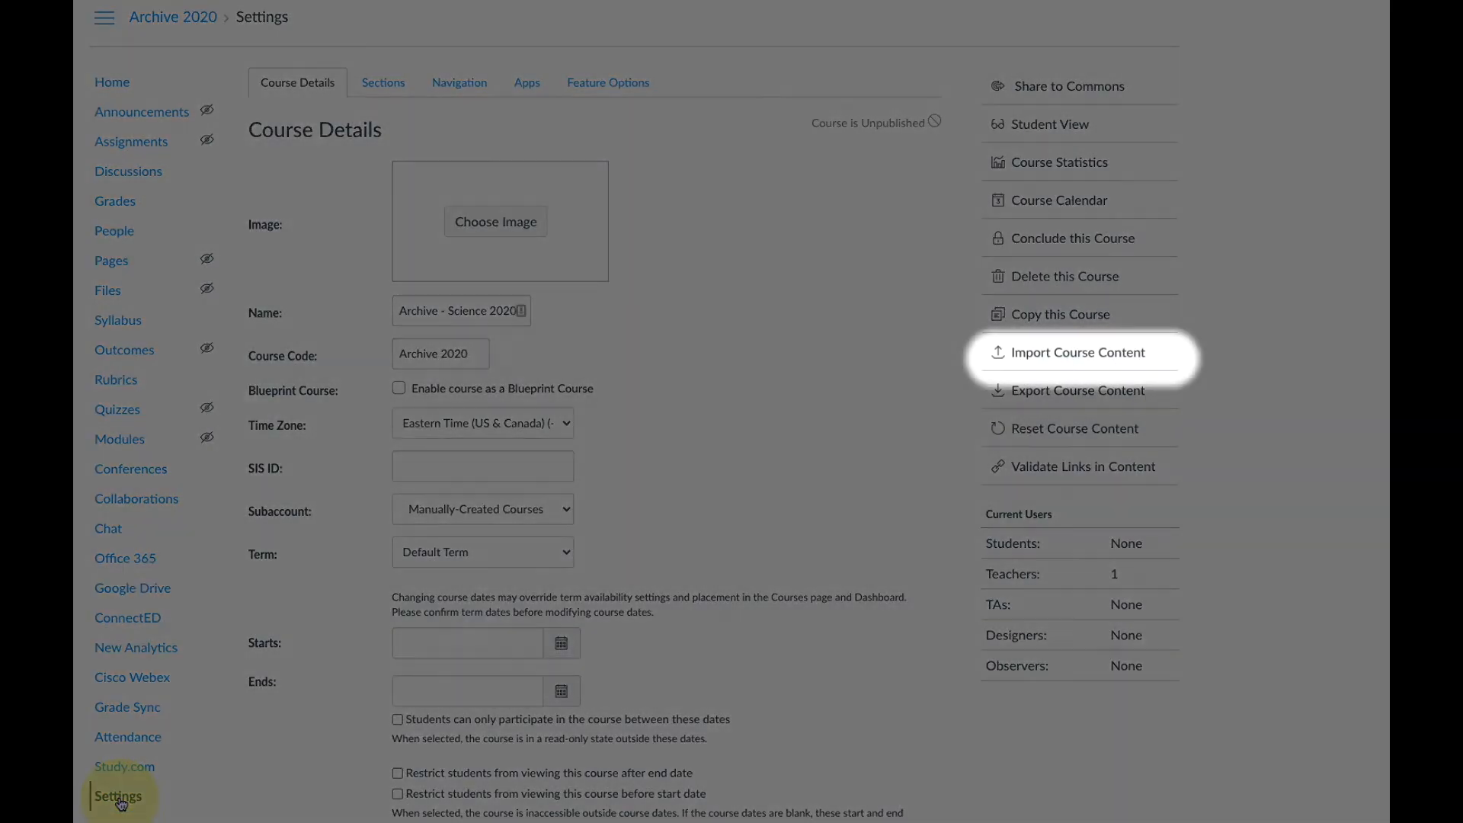
pyautogui.moveTo(423, 676)
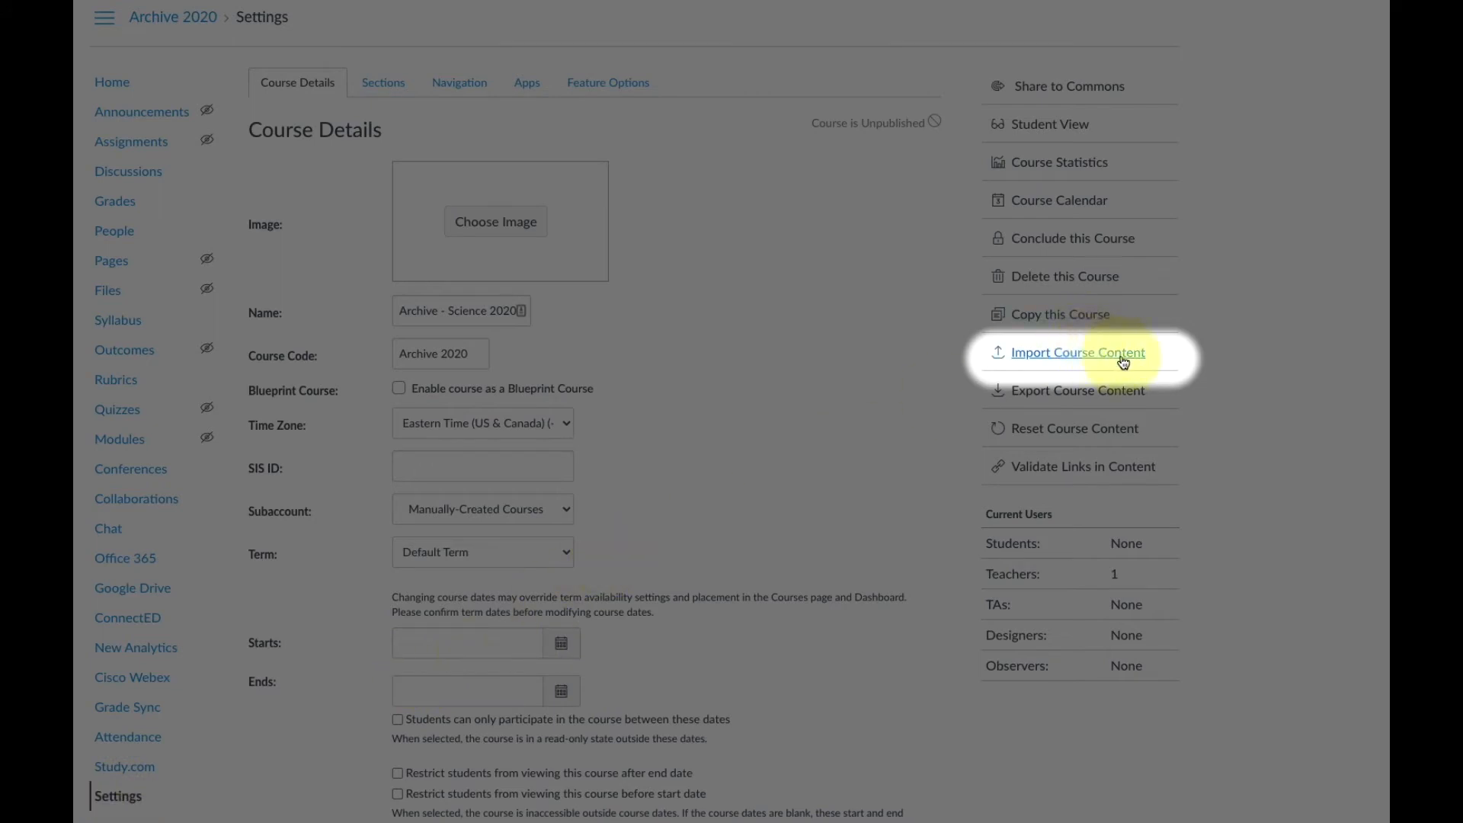
# Step: Open Import Course Content and expand the Content Type dropdown
pyautogui.click(1077, 352)
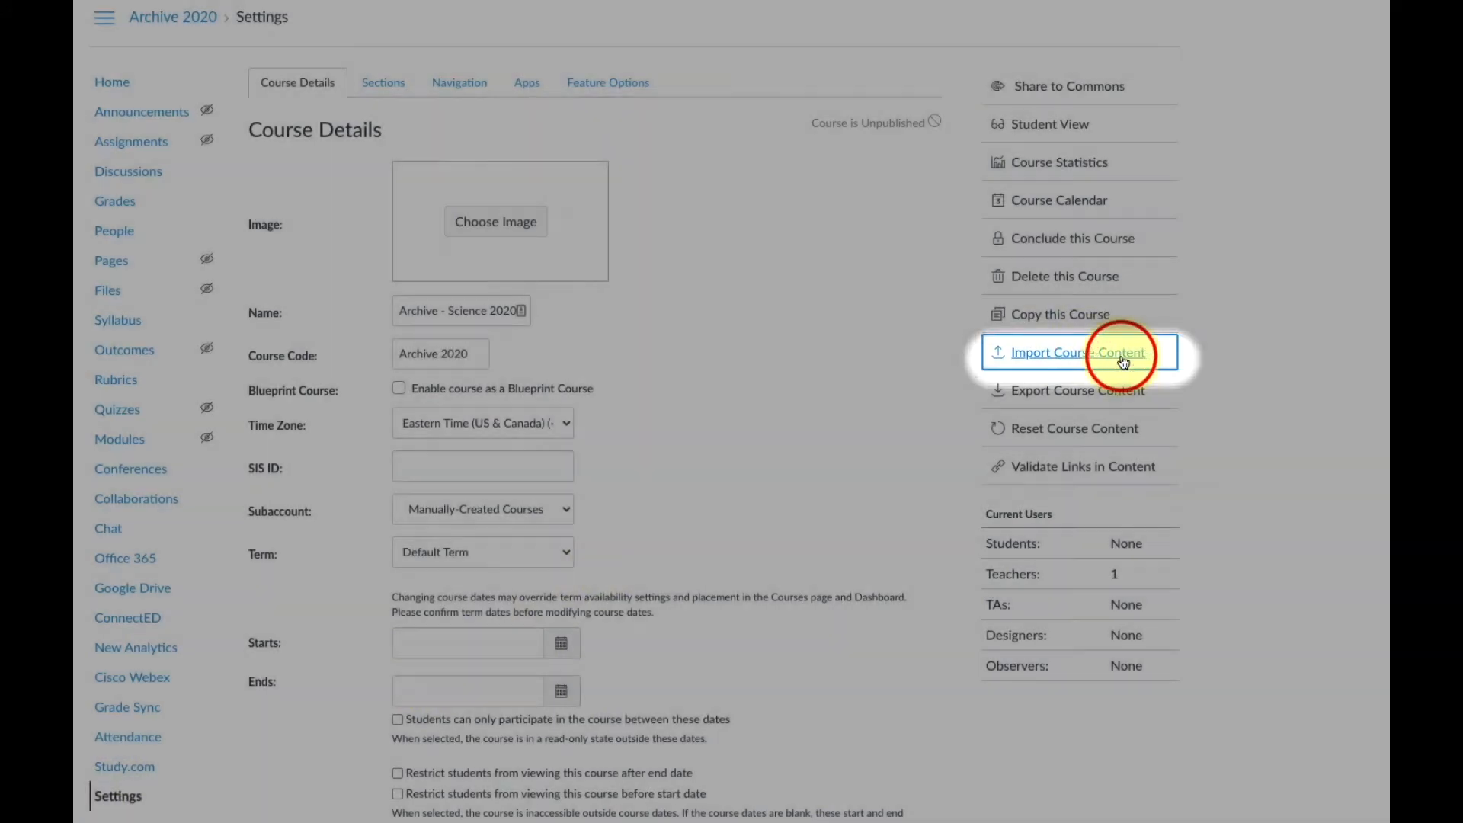
pyautogui.click(1080, 352)
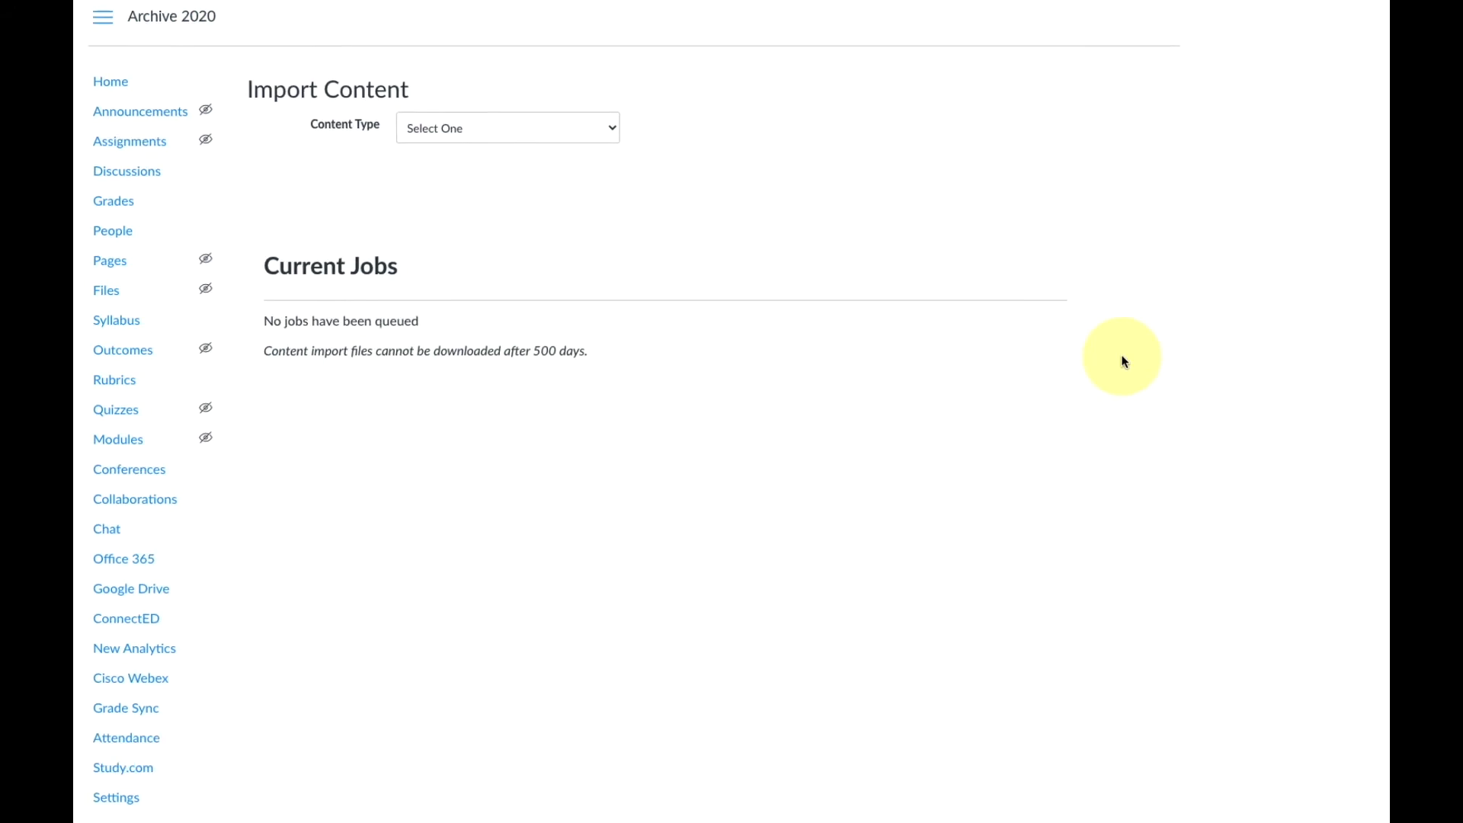
pyautogui.click(508, 128)
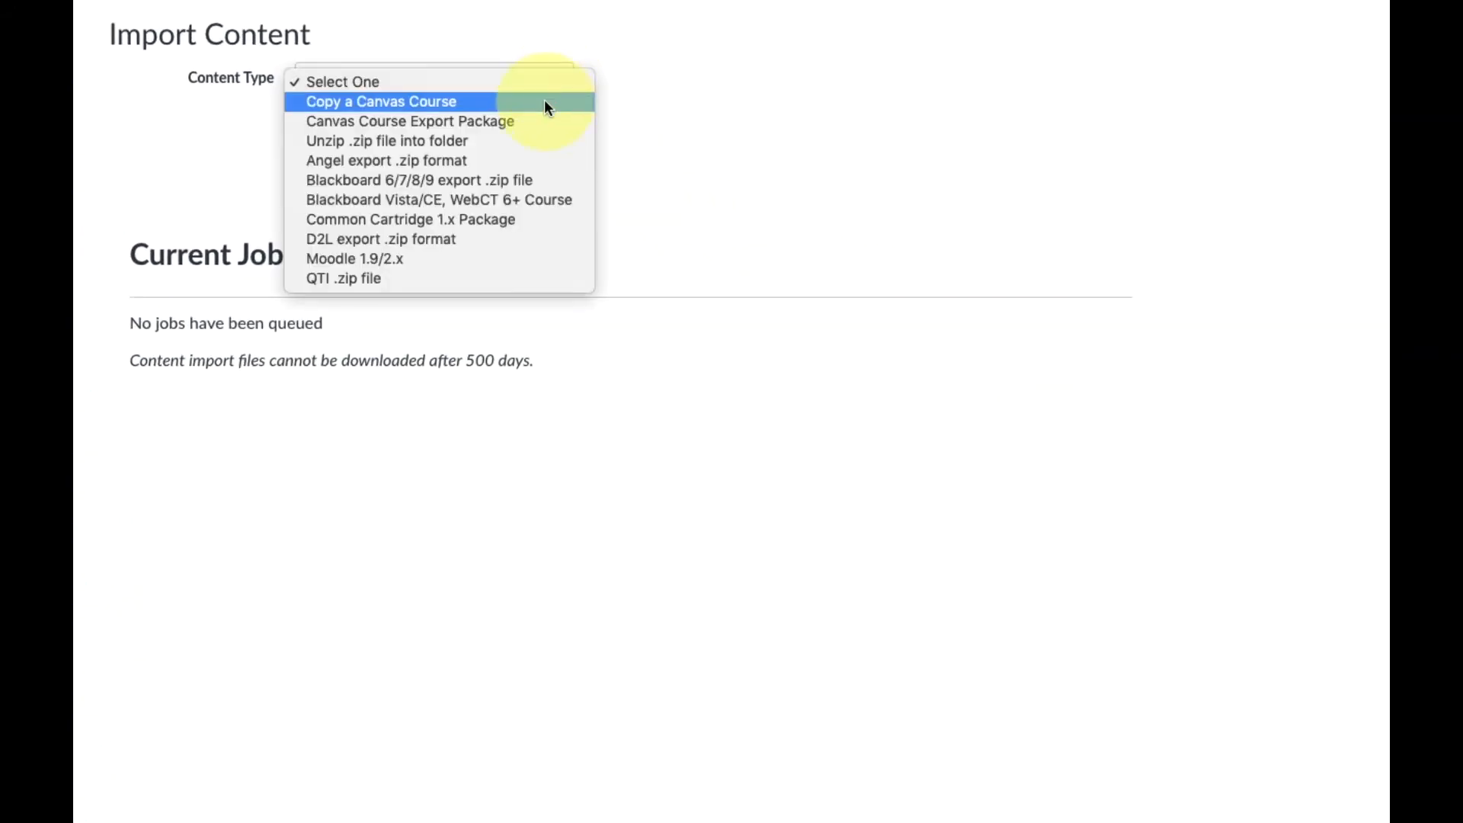
# Step: Choose 'Copy a Canvas Course', search 'lafave', and select LaFave - Science - Spring 20-21
pyautogui.click(381, 100)
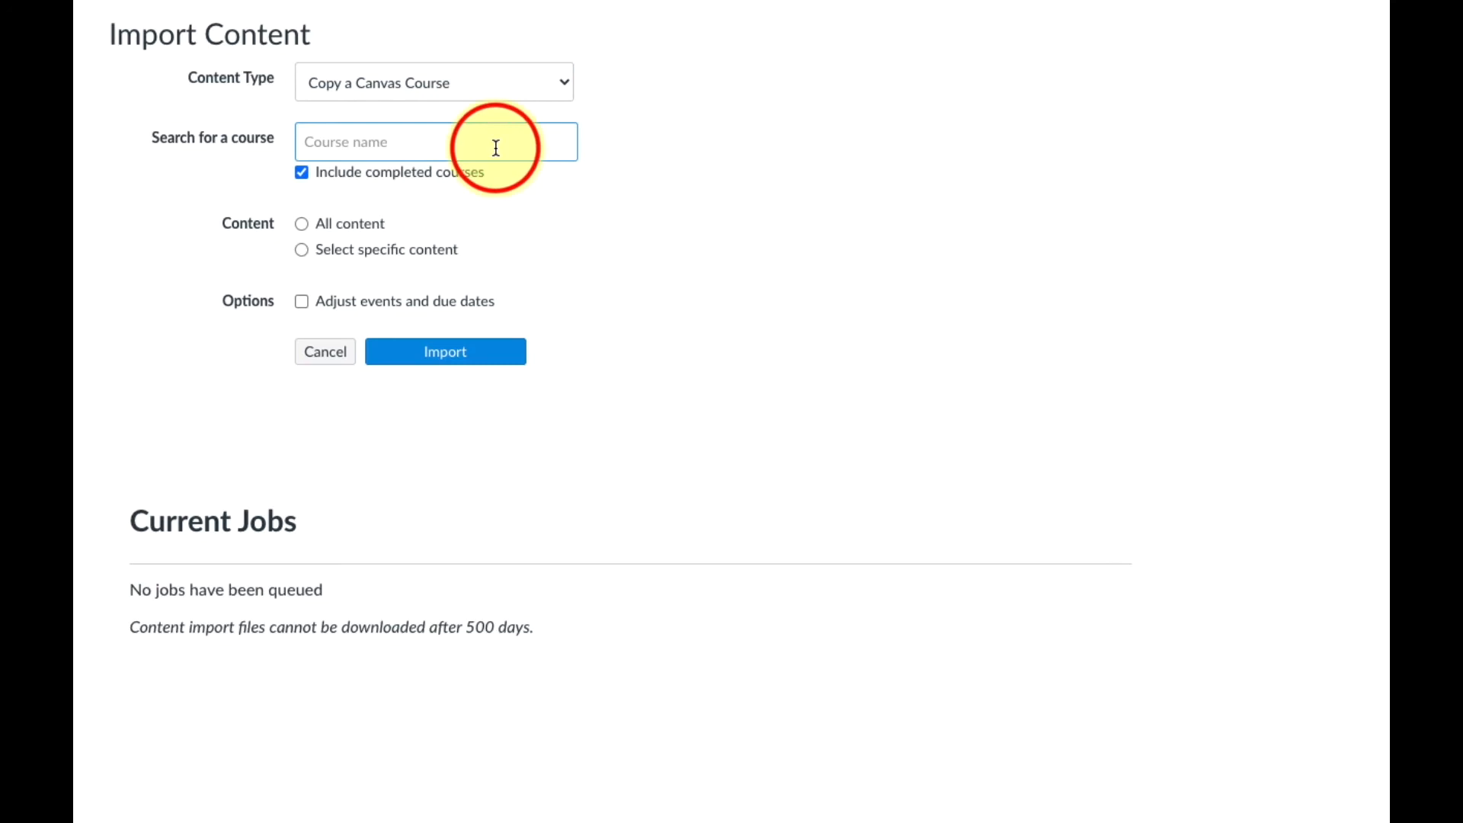
pyautogui.write('lafave')
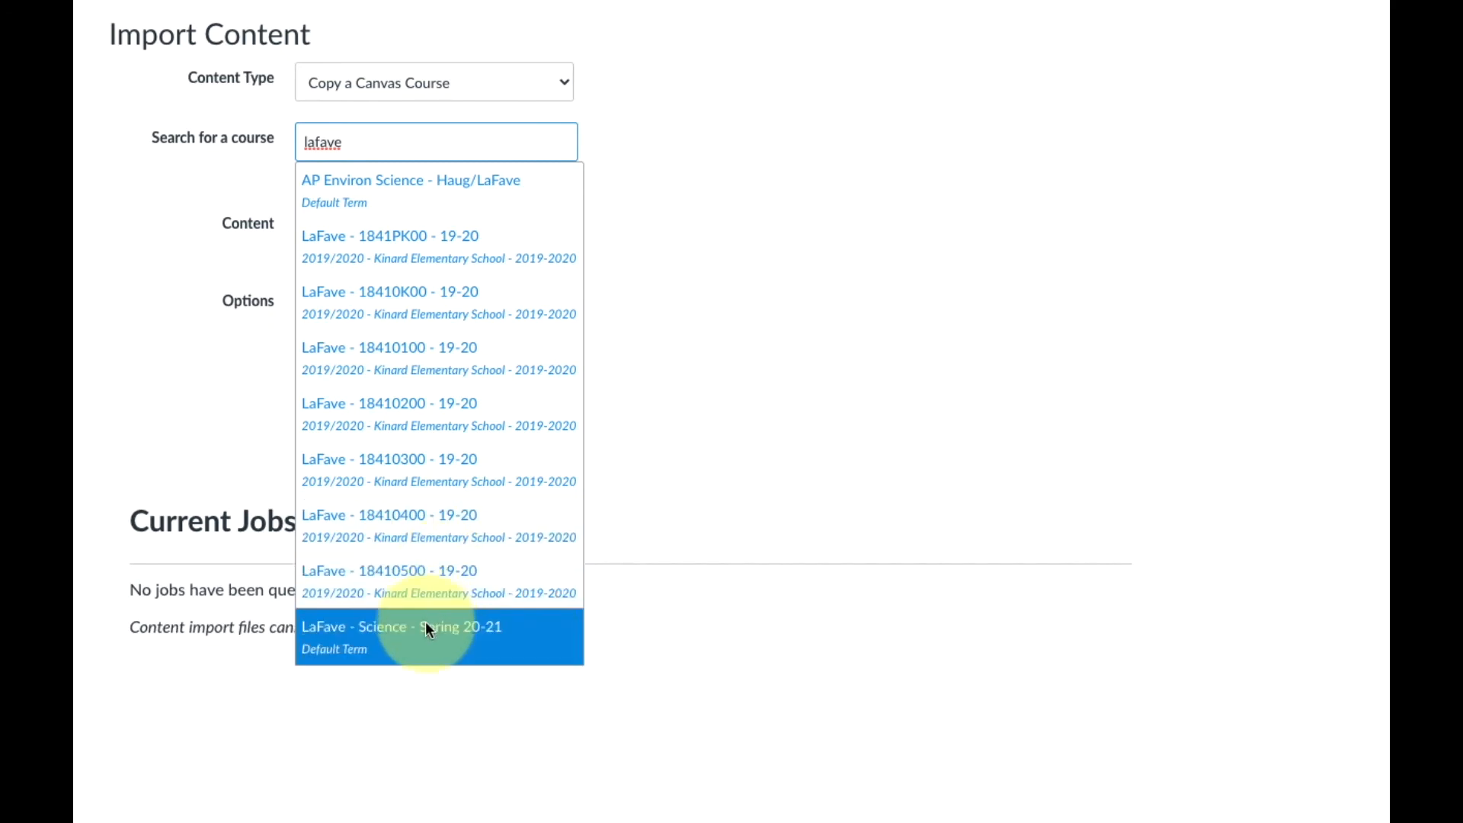
pyautogui.click(400, 636)
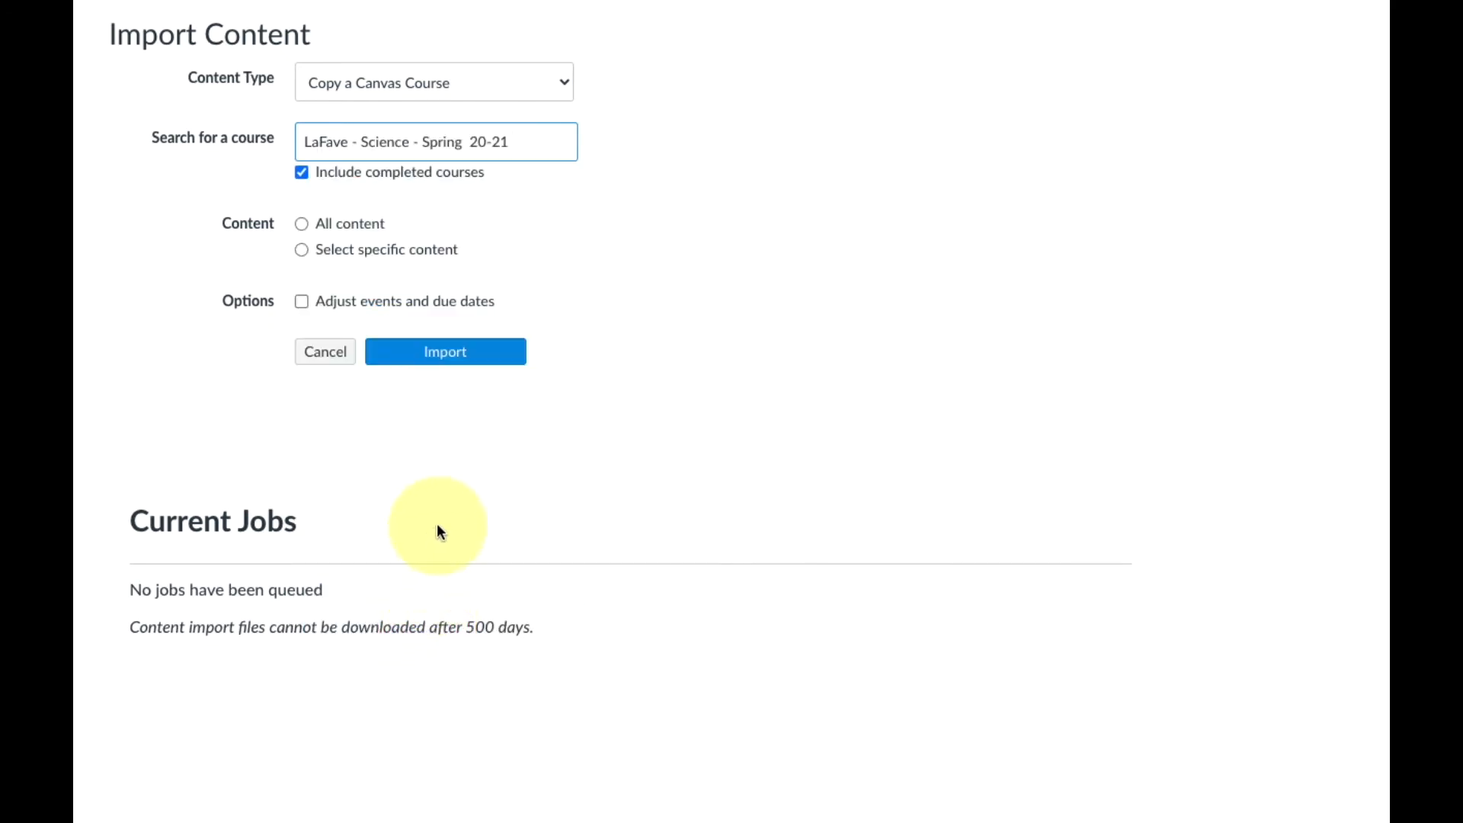
# Step: Import all content with event and due dates adjusted to remove dates
pyautogui.click(302, 224)
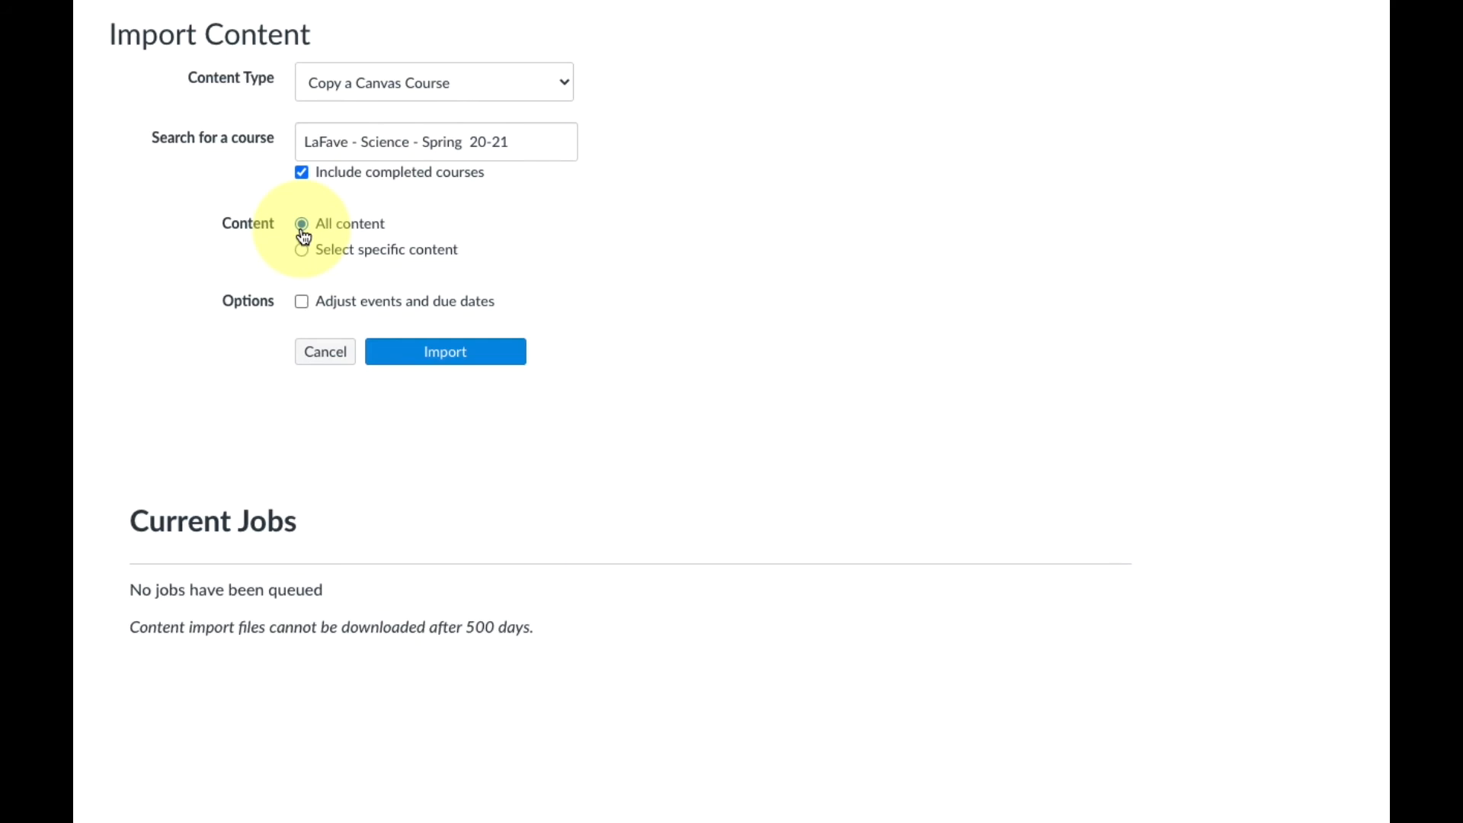
pyautogui.click(302, 300)
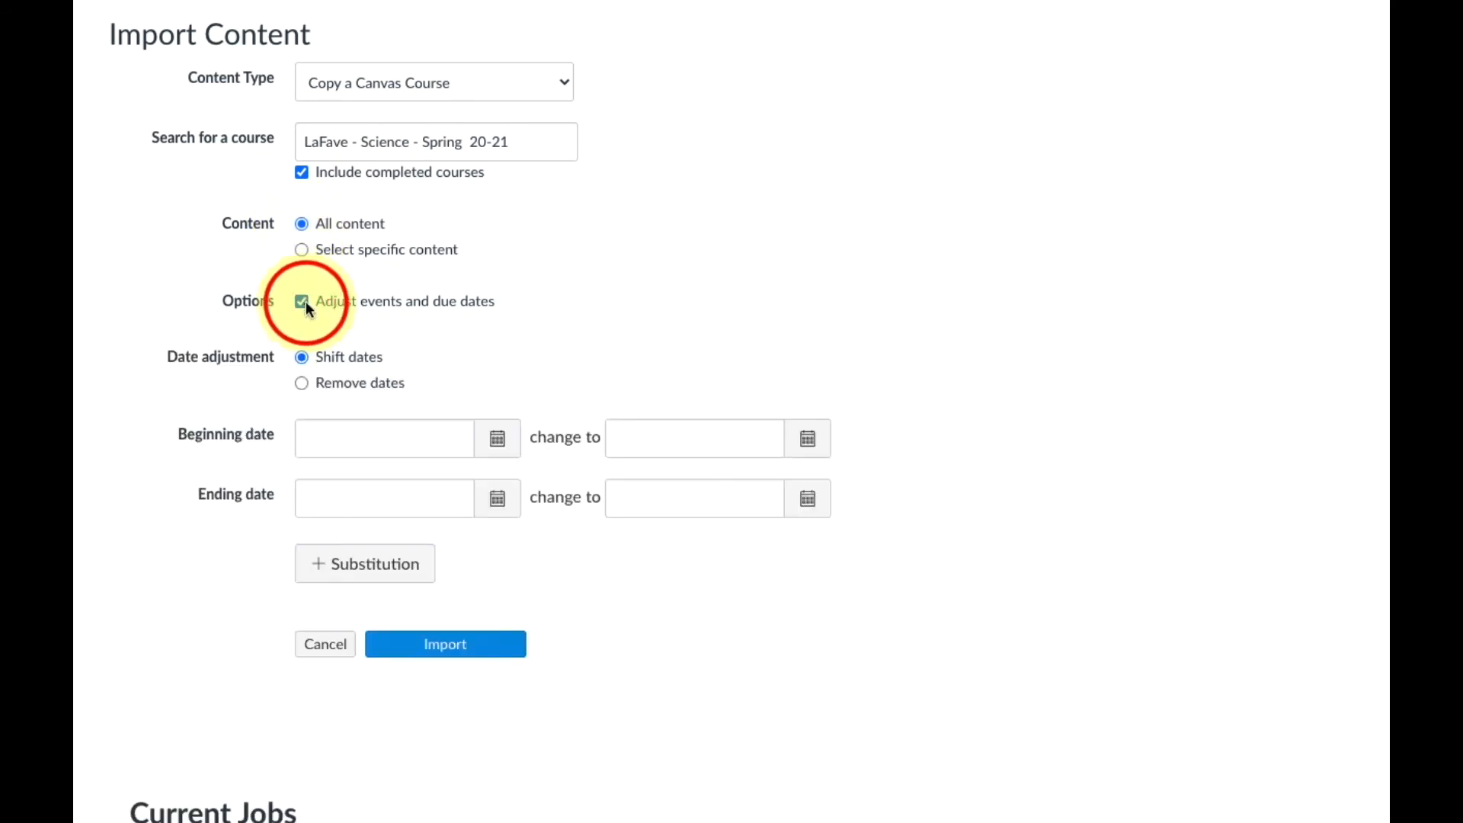
pyautogui.click(302, 382)
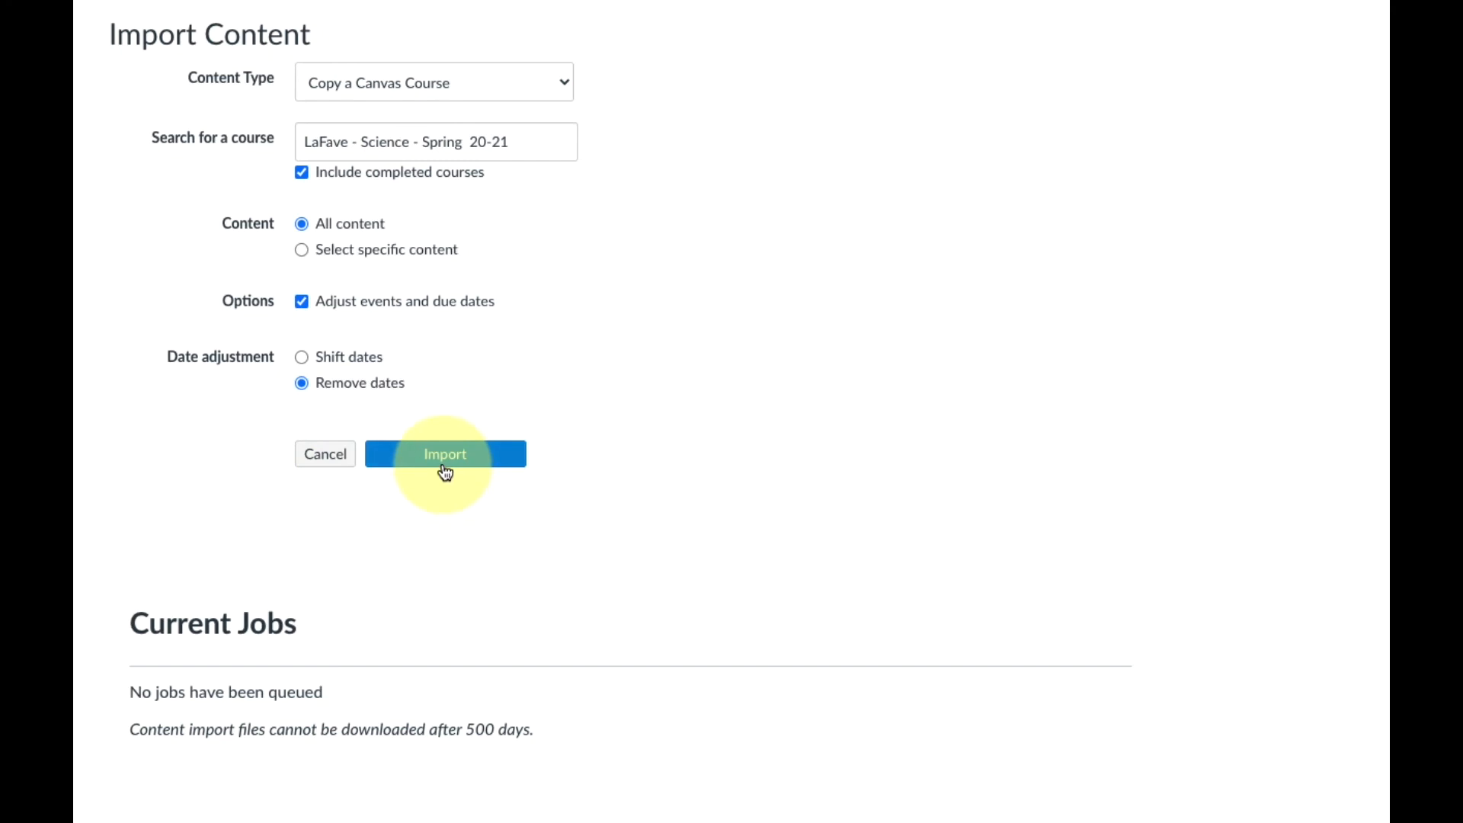
pyautogui.click(445, 454)
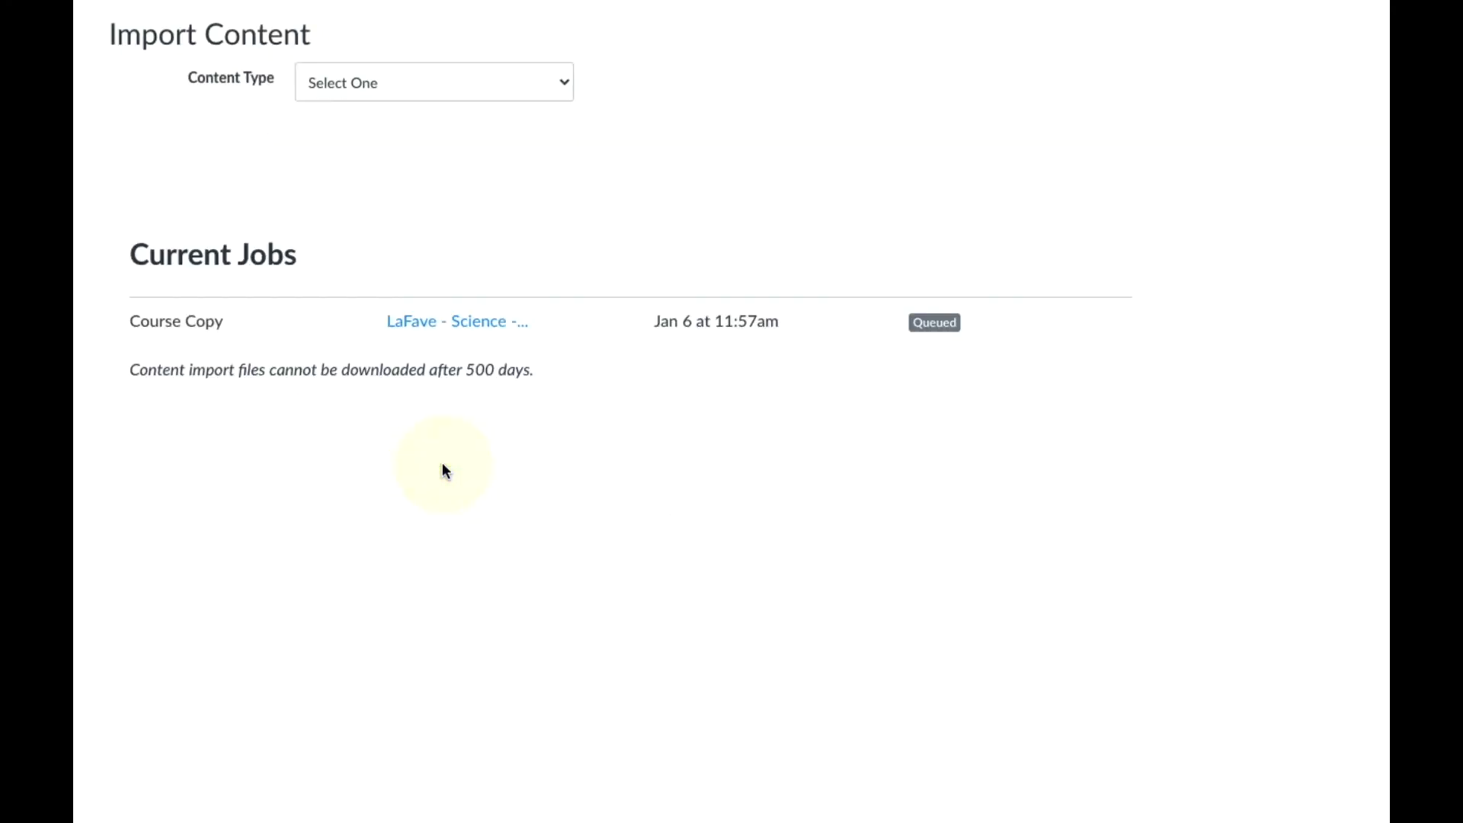